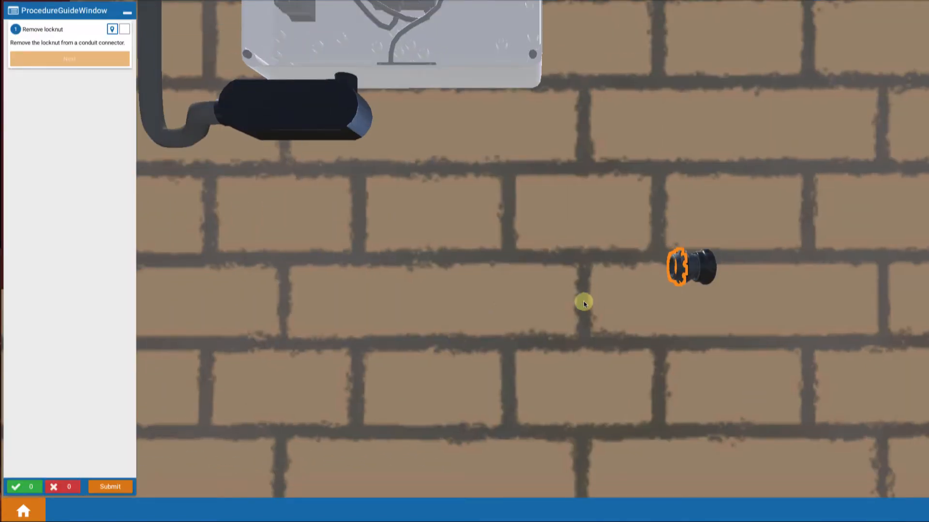
mouse_move(682, 269)
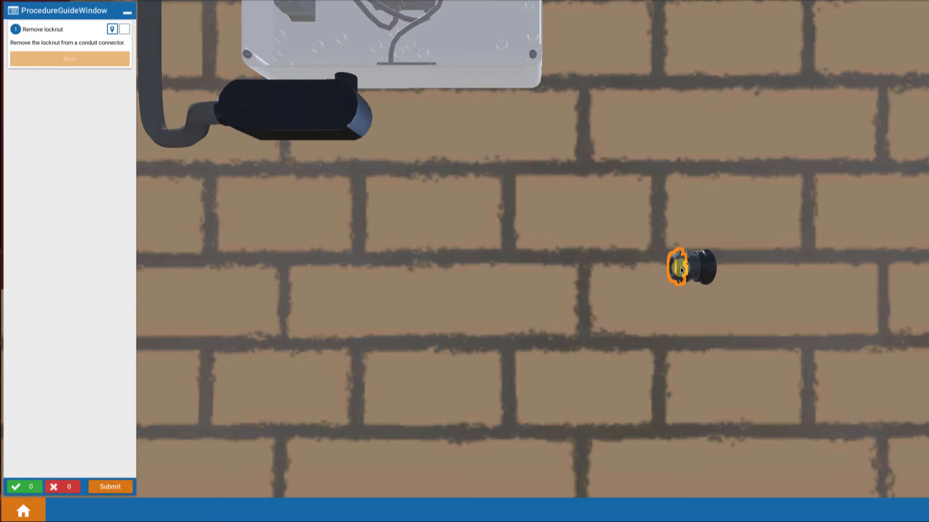
Remove the locknut from the connector and screw the connector into the LL body's long end.
click(679, 268)
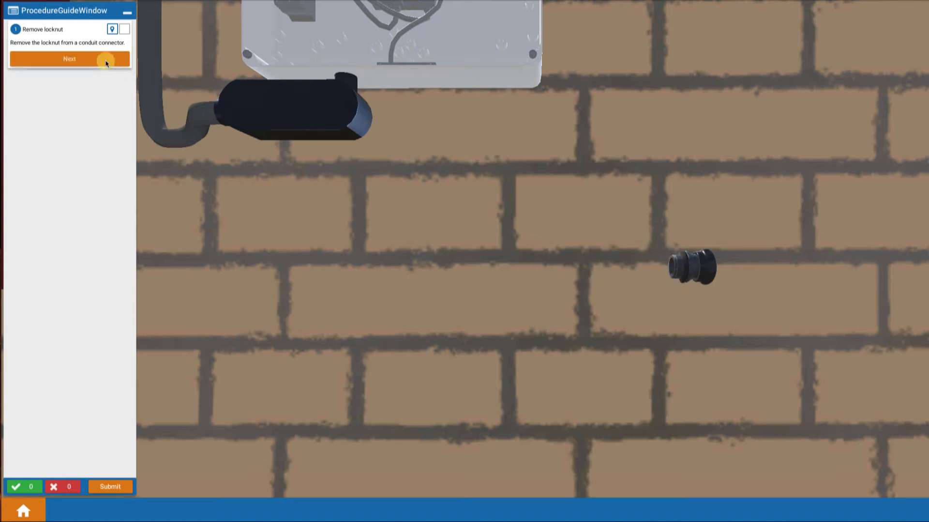
click(70, 58)
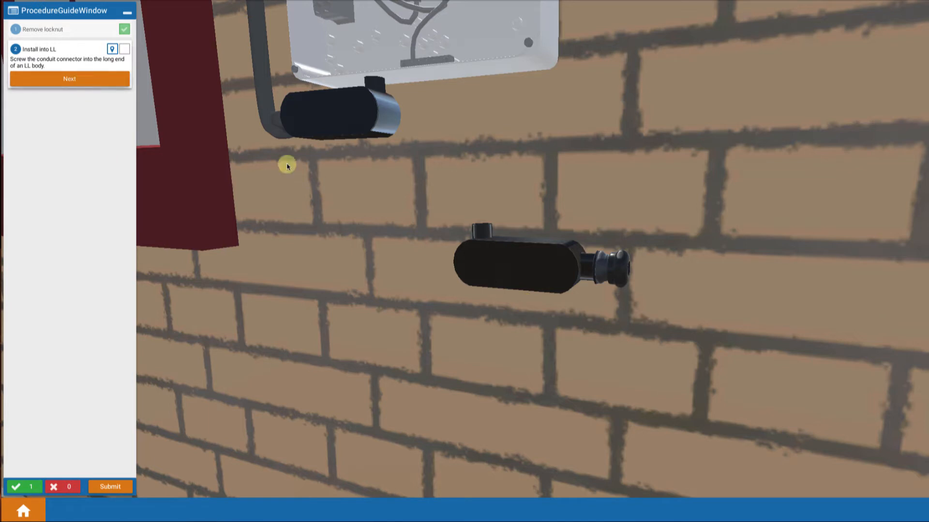
mouse_move(486, 228)
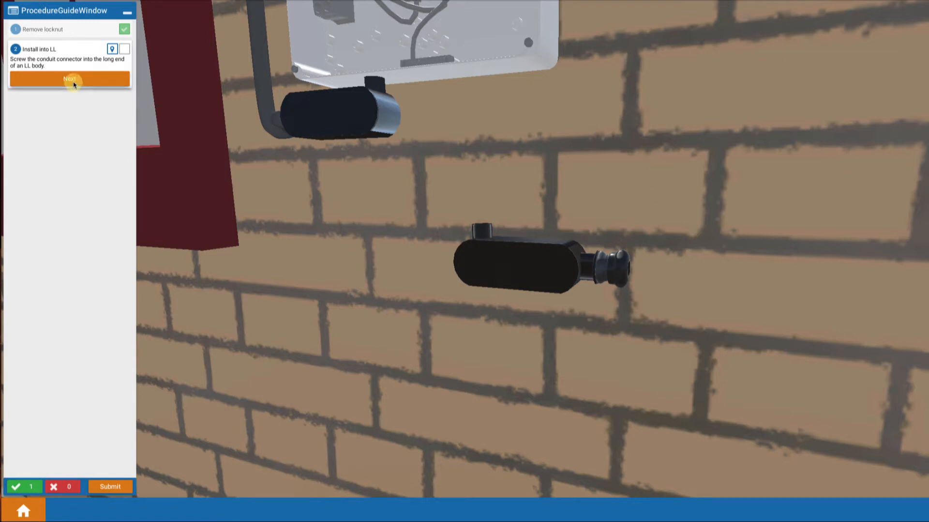
click(70, 79)
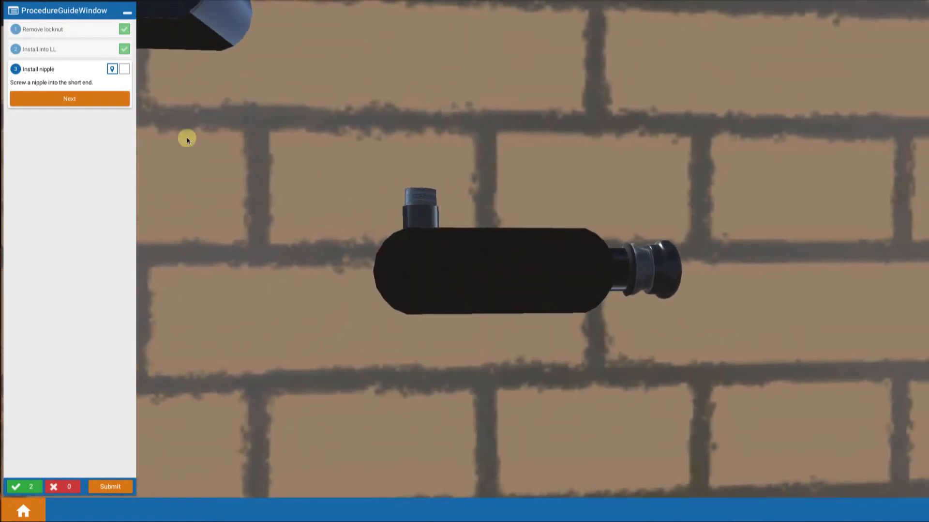
Confirm the nipple in the short end and slide conduit H into the LL body's long end.
click(69, 99)
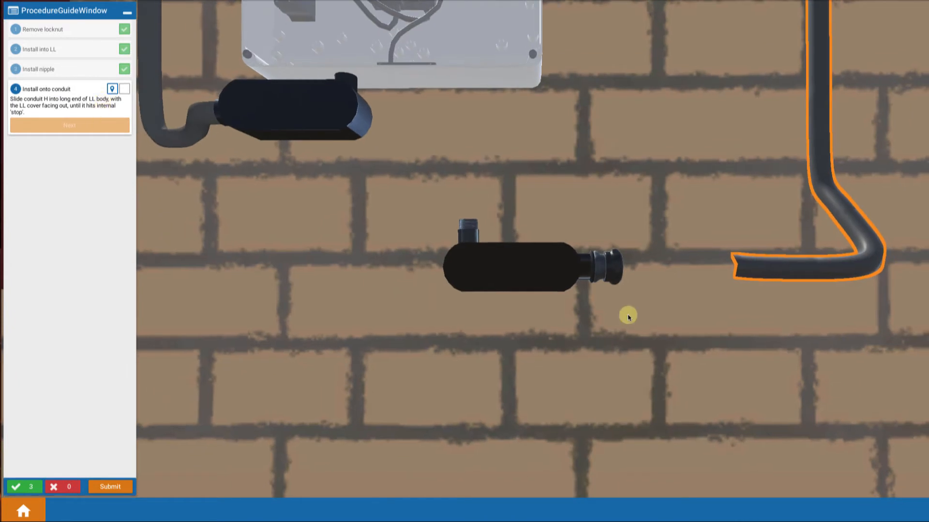
mouse_move(700, 232)
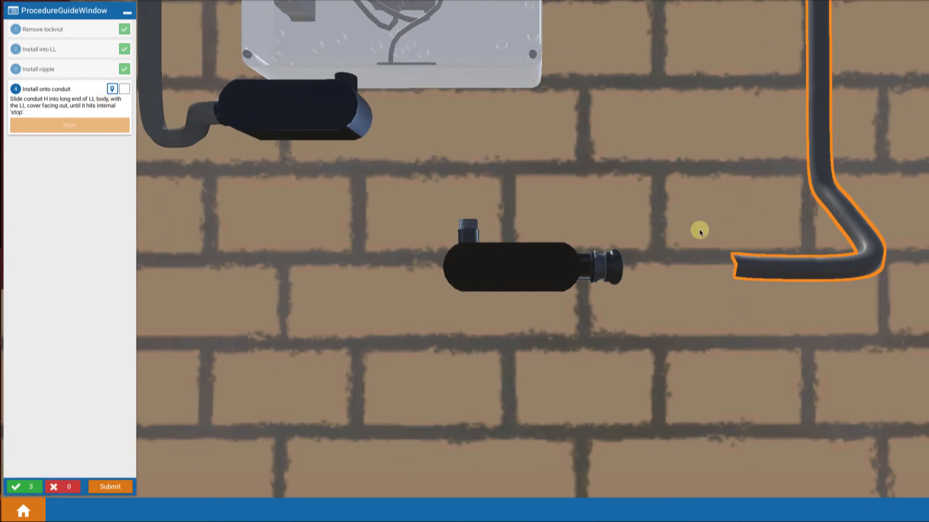
mouse_move(701, 181)
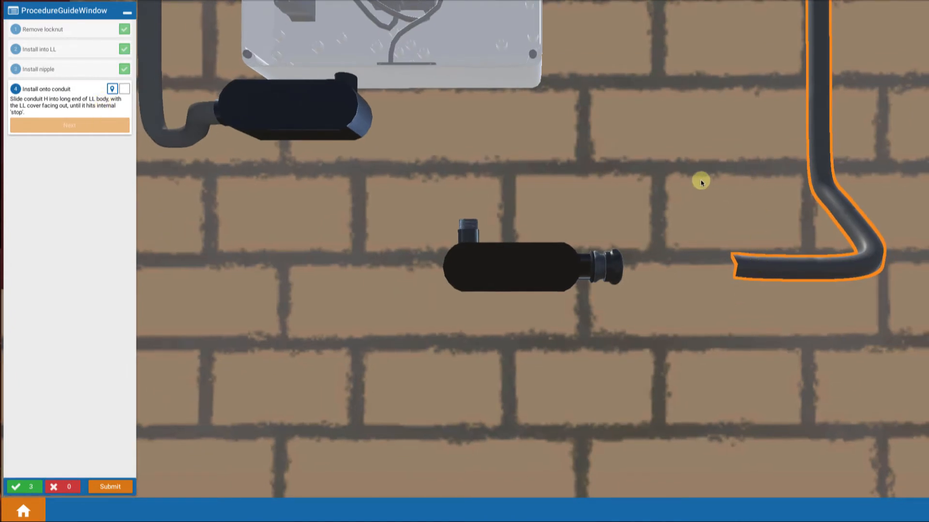
mouse_move(817, 157)
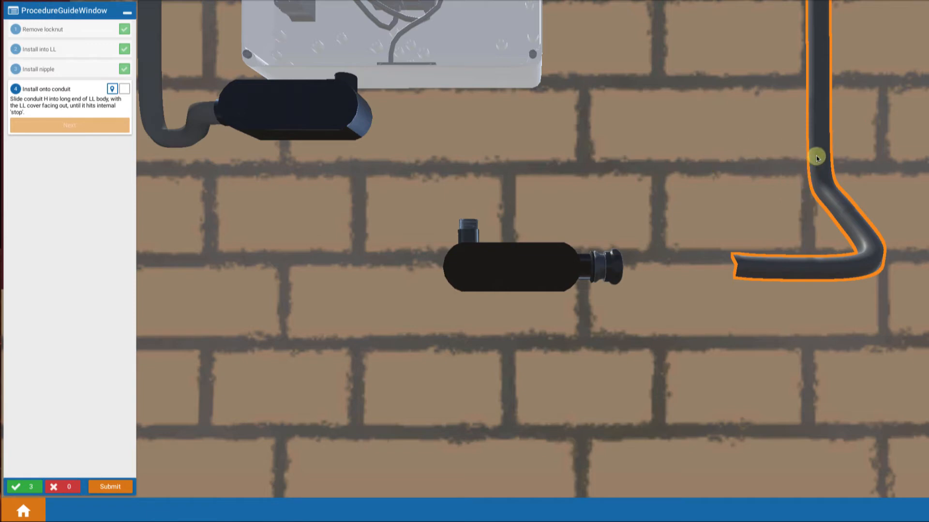
drag(817, 156, 623, 291)
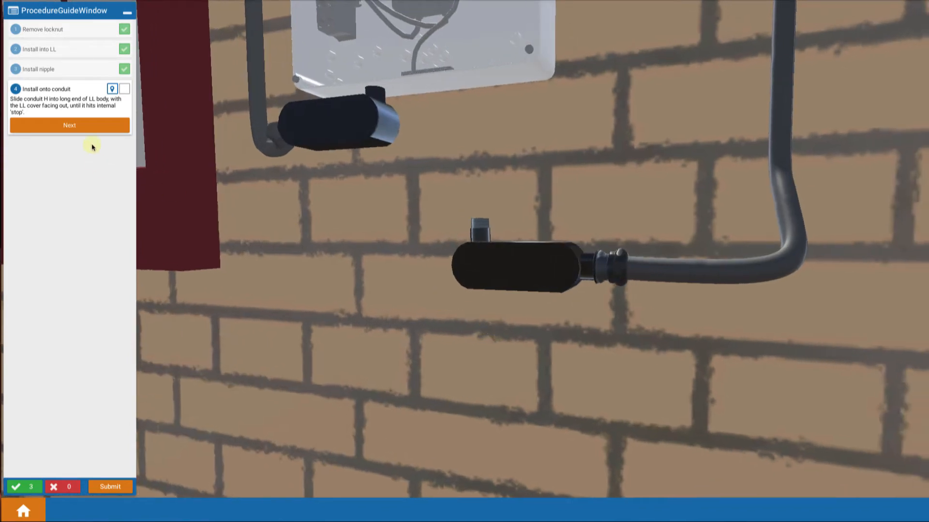
click(70, 125)
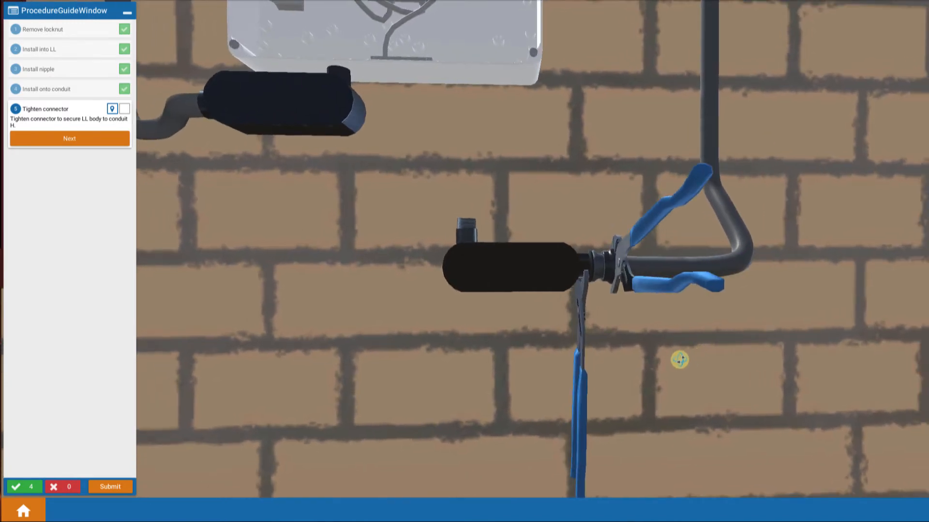
Tighten the LL connector, then fit a connector on conduit H's top end, remove its lock washer and tighten it.
click(69, 139)
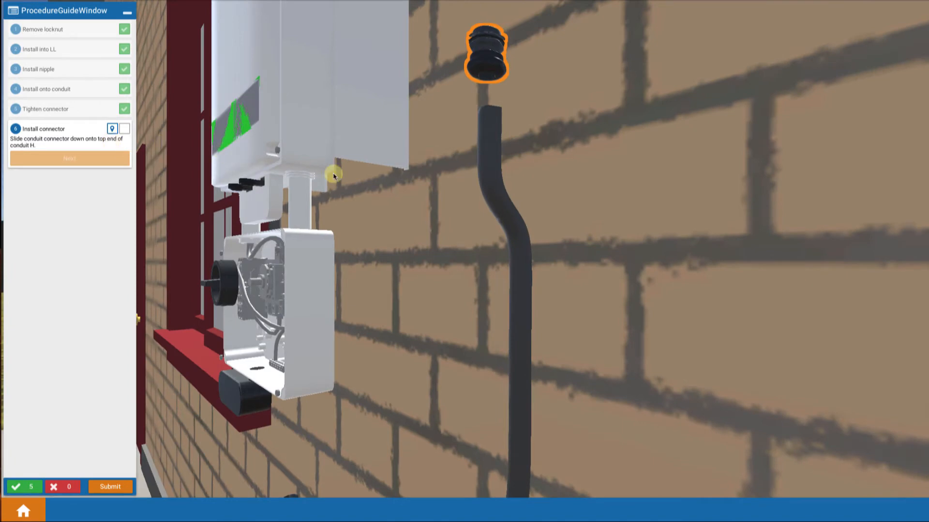
mouse_move(361, 112)
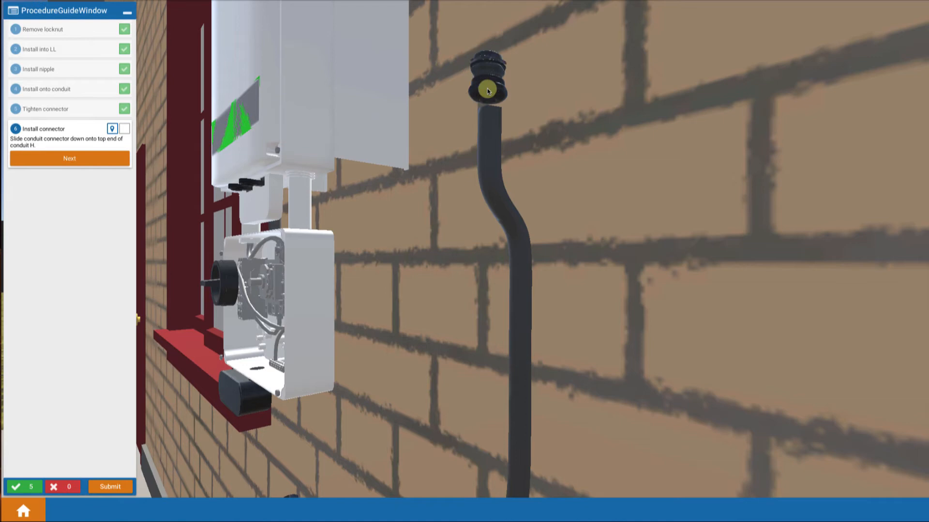
click(68, 157)
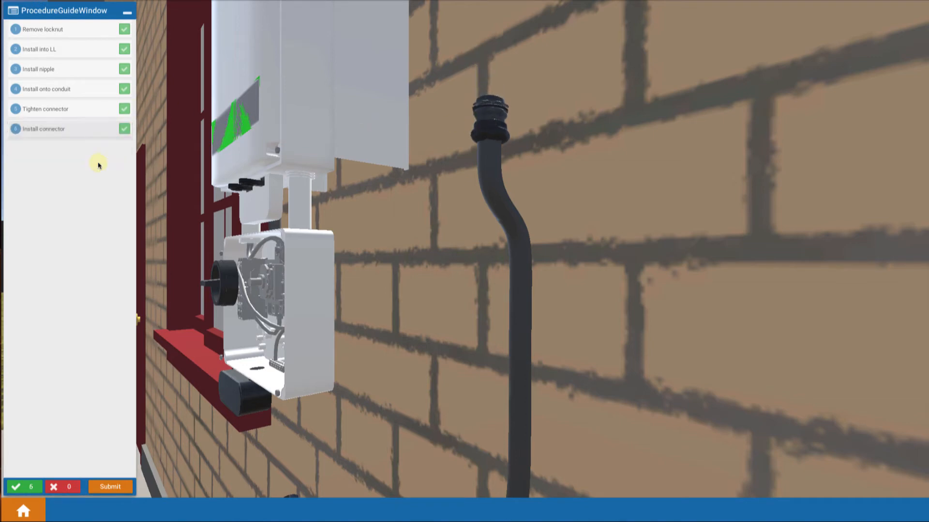
click(494, 112)
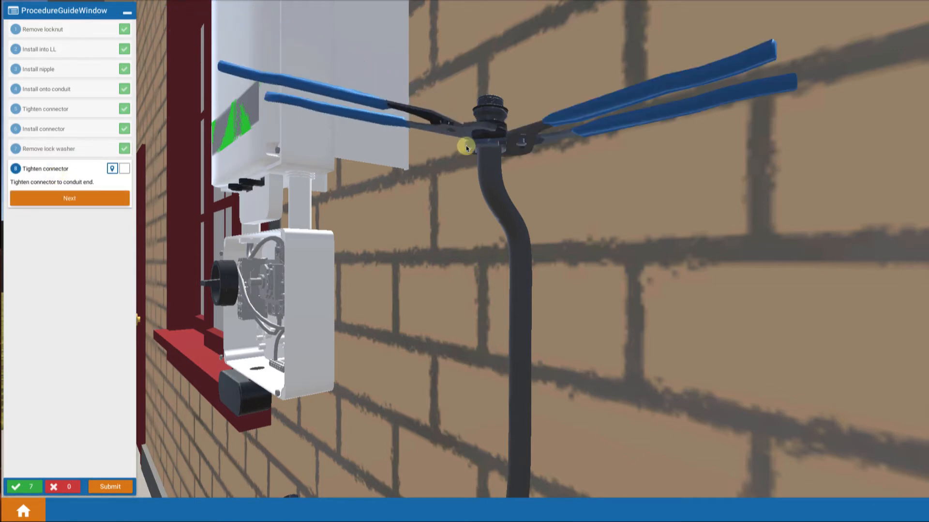
click(69, 199)
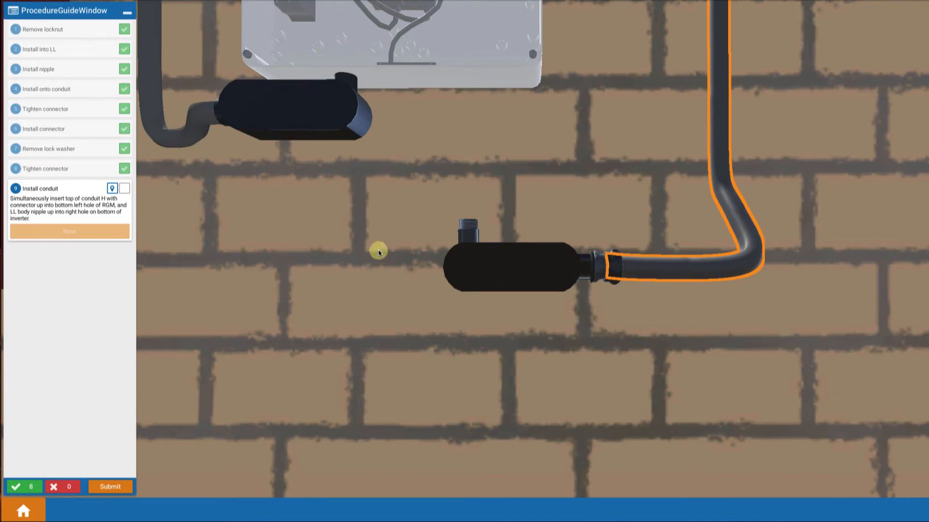
mouse_move(382, 252)
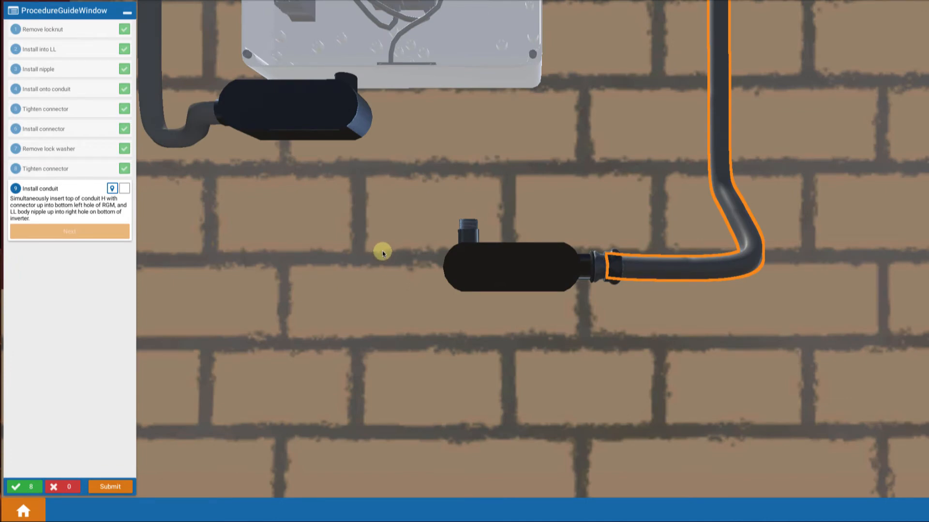
mouse_move(626, 142)
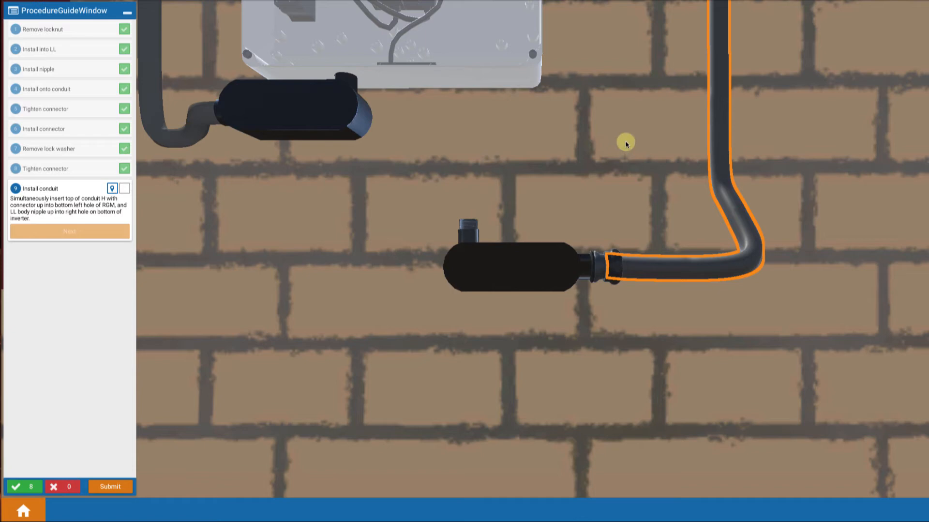
mouse_move(530, 333)
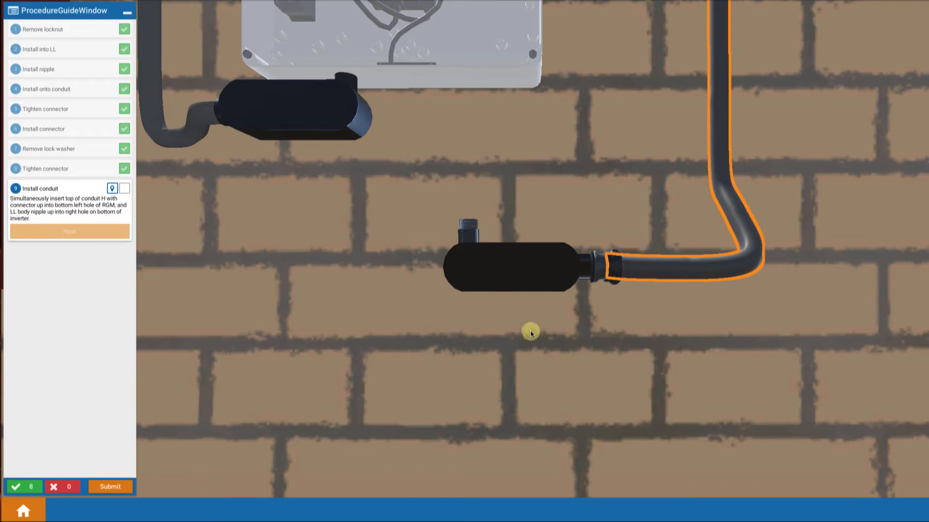
mouse_move(414, 89)
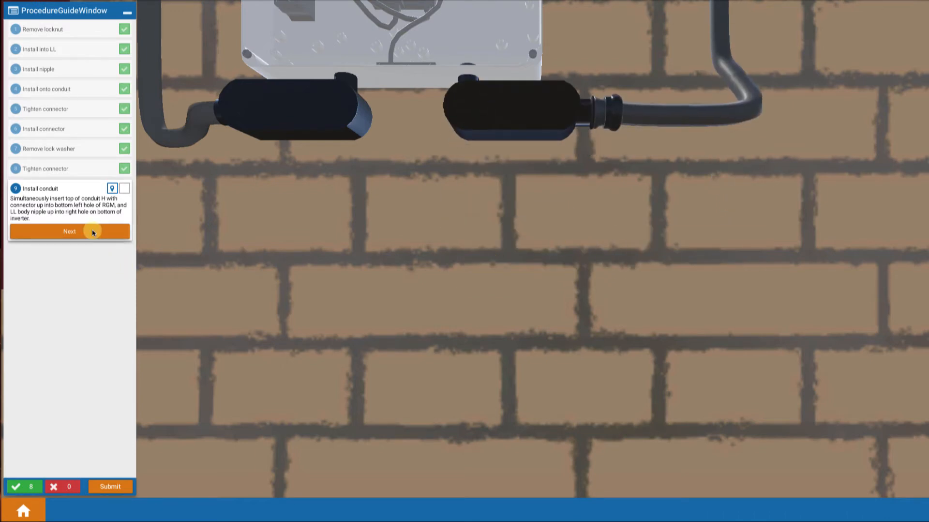
Confirm conduit H is inserted into the RGM and inverter and the ground bushings are installed.
click(69, 231)
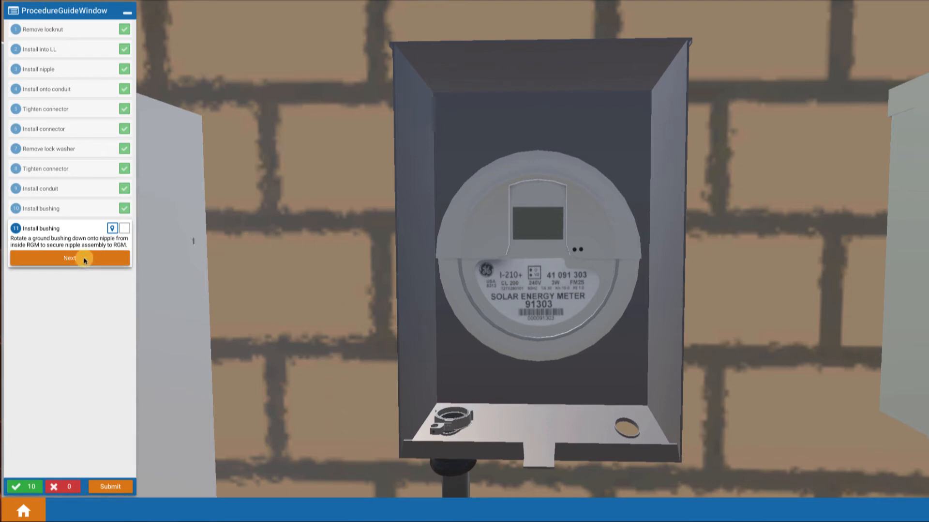
click(70, 258)
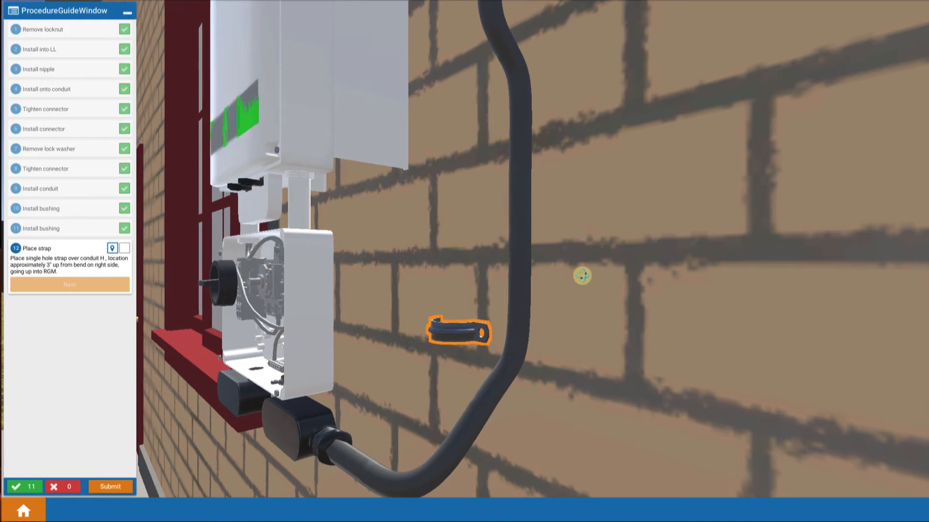
Place the single-hole strap on conduit H above the bend and pencil-mark its hole on the wall.
drag(581, 276, 678, 310)
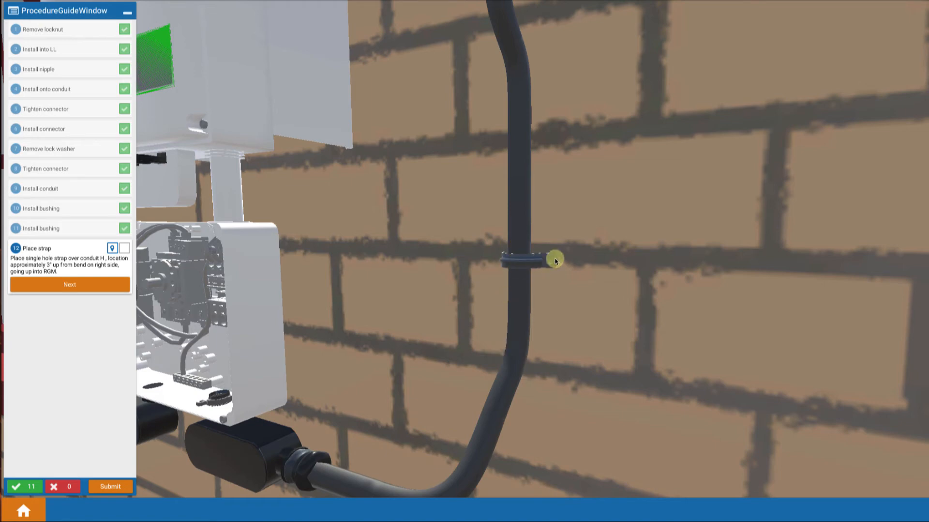
click(70, 284)
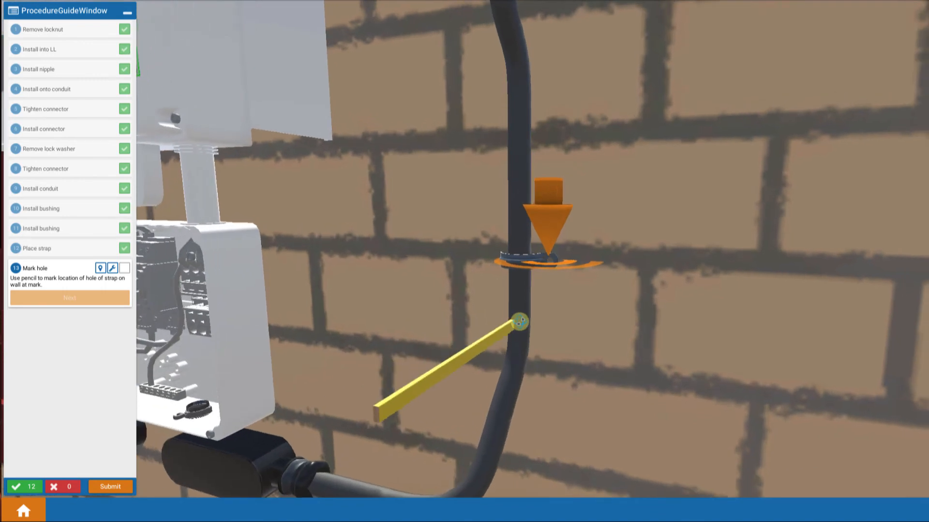
drag(520, 321, 548, 262)
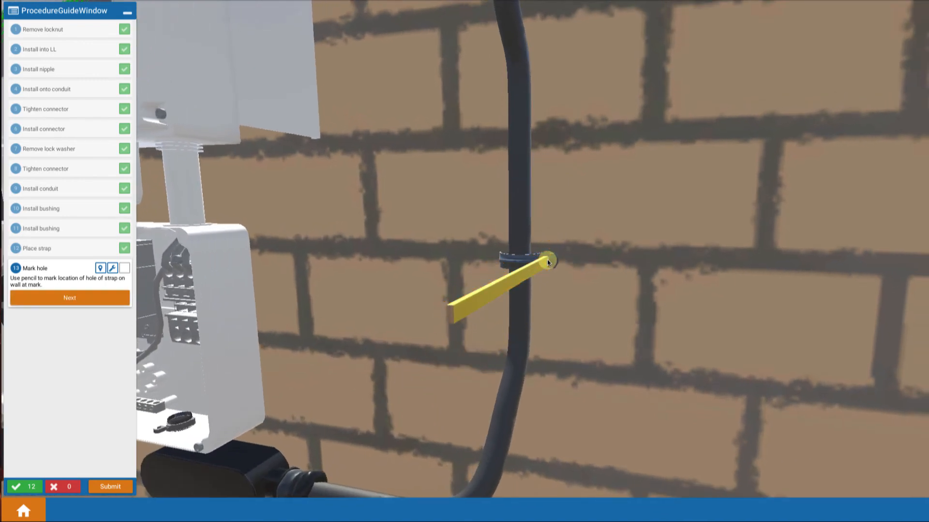
click(70, 297)
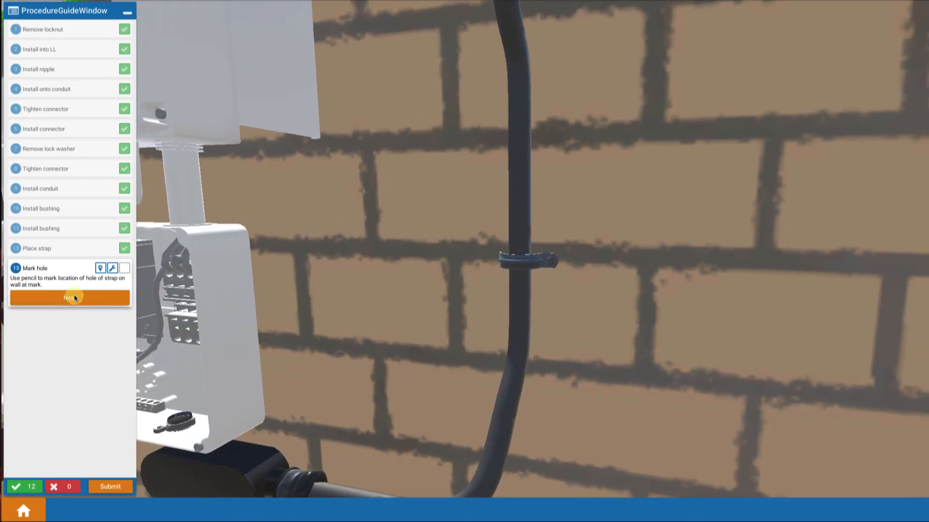
click(70, 298)
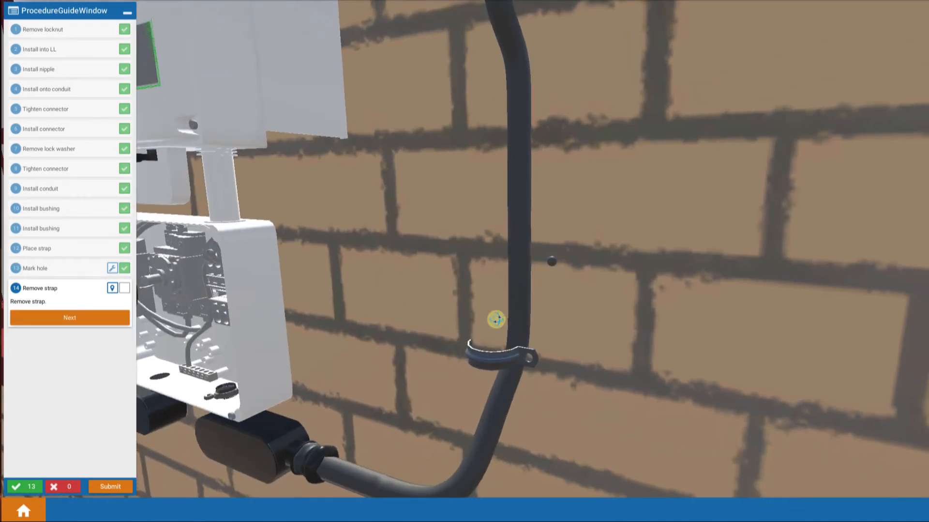
Remove the strap, then after drilling and anchoring refit it over conduit H aligned with the anchor.
click(69, 318)
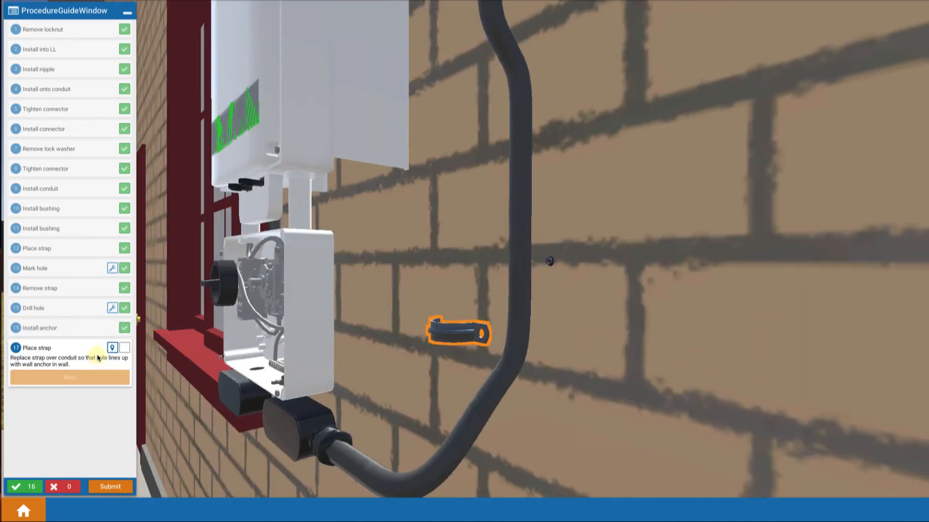
drag(458, 332, 528, 261)
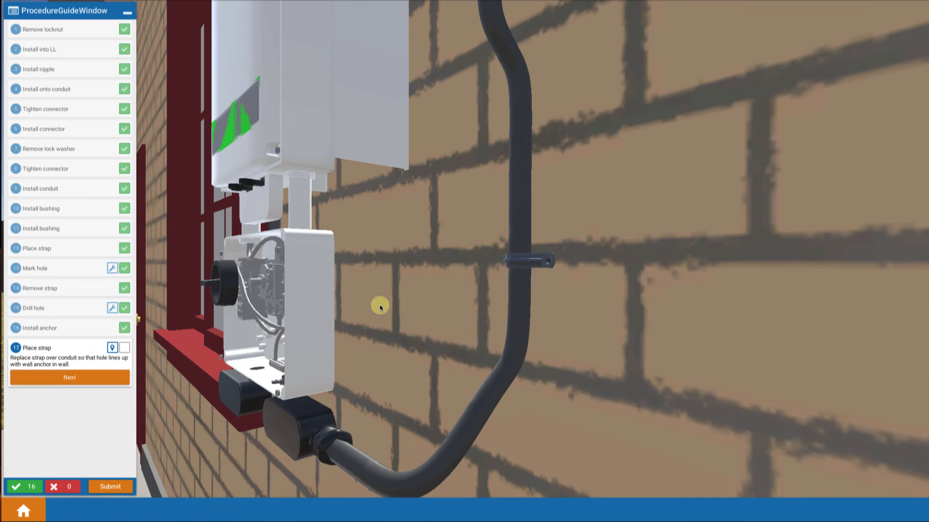